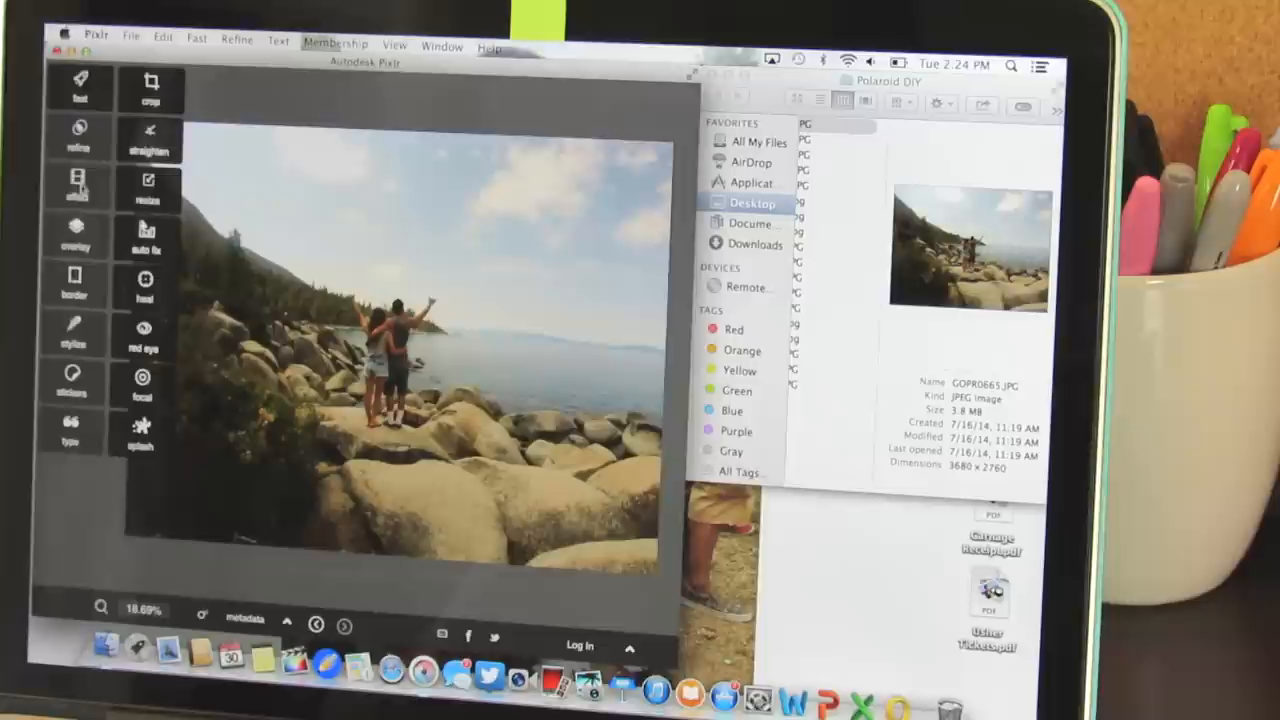
Step: Open an editing tool from Pixlr's left toolbar for the lakeside photo
{"action": "left_click", "coordinate": [74, 190]}
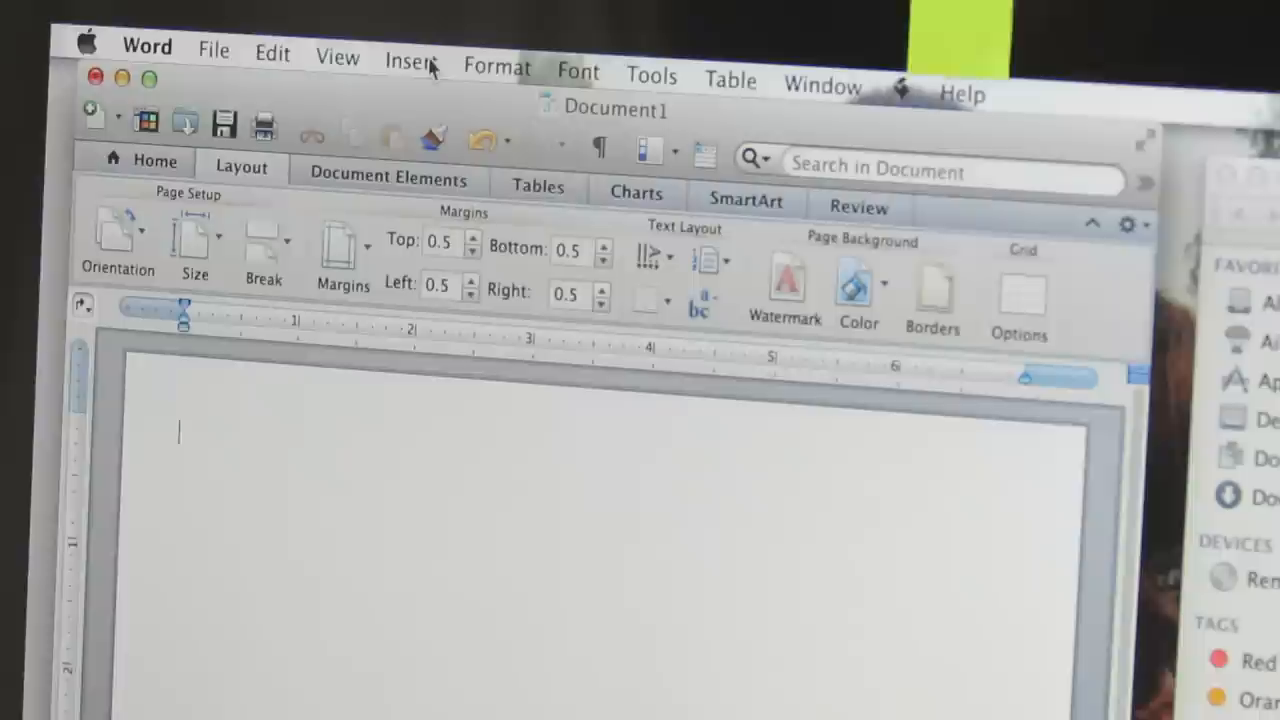
Step: Insert the piggyback-in-a-field photo from a saved file onto the page
{"action": "left_click", "coordinate": [408, 55]}
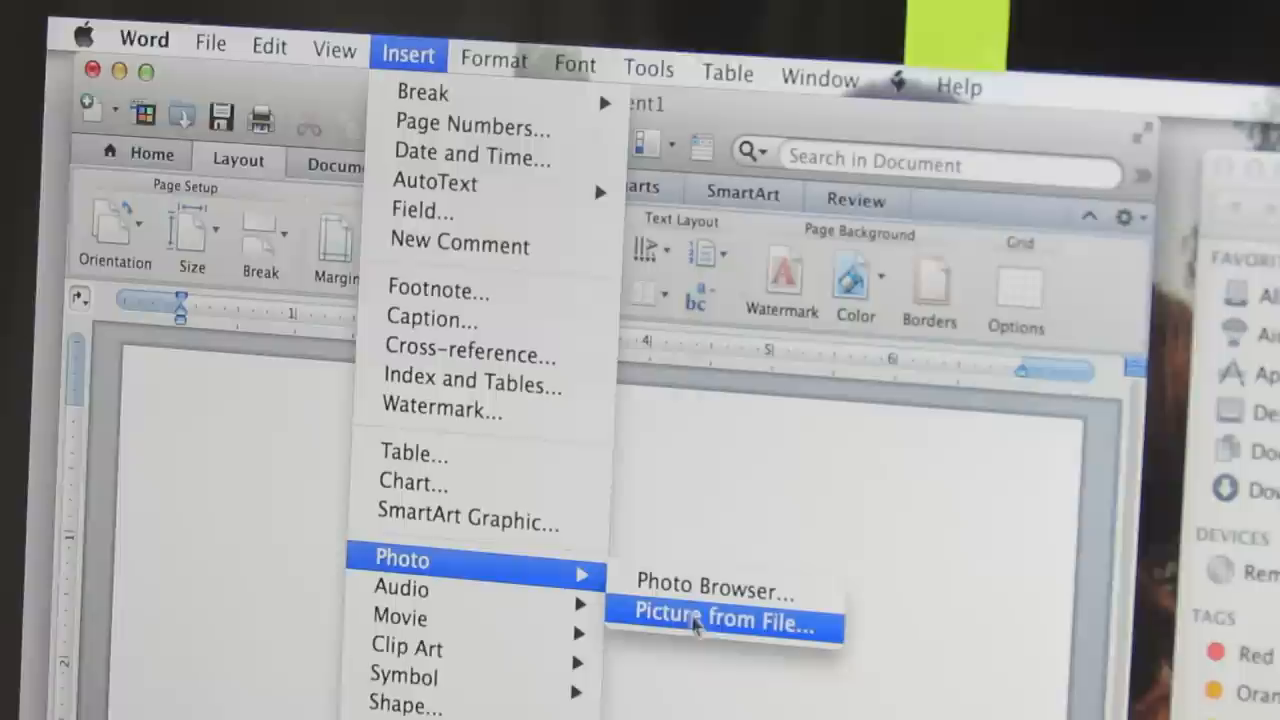
{"action": "left_click", "coordinate": [721, 615]}
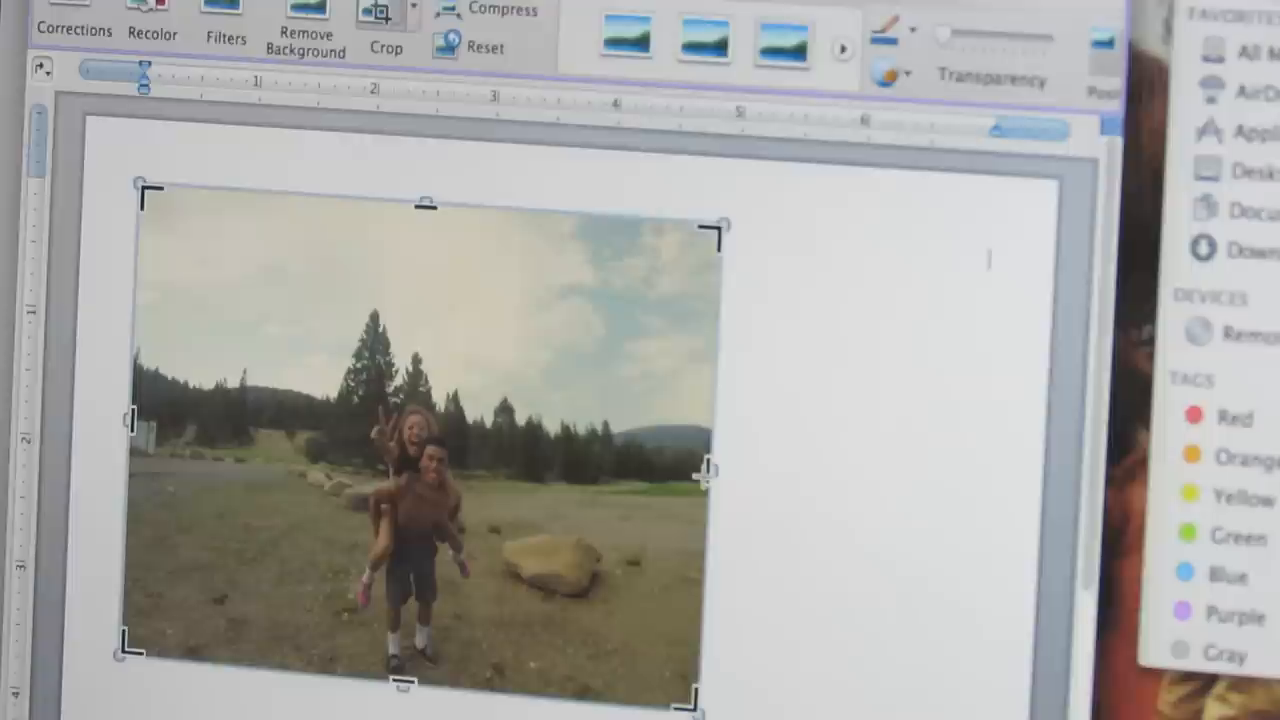
Step: Drag a crop handle to trim the piggyback photo's sides toward a square
{"action": "left_click_drag", "start_coordinate": [710, 470], "coordinate": [600, 460]}
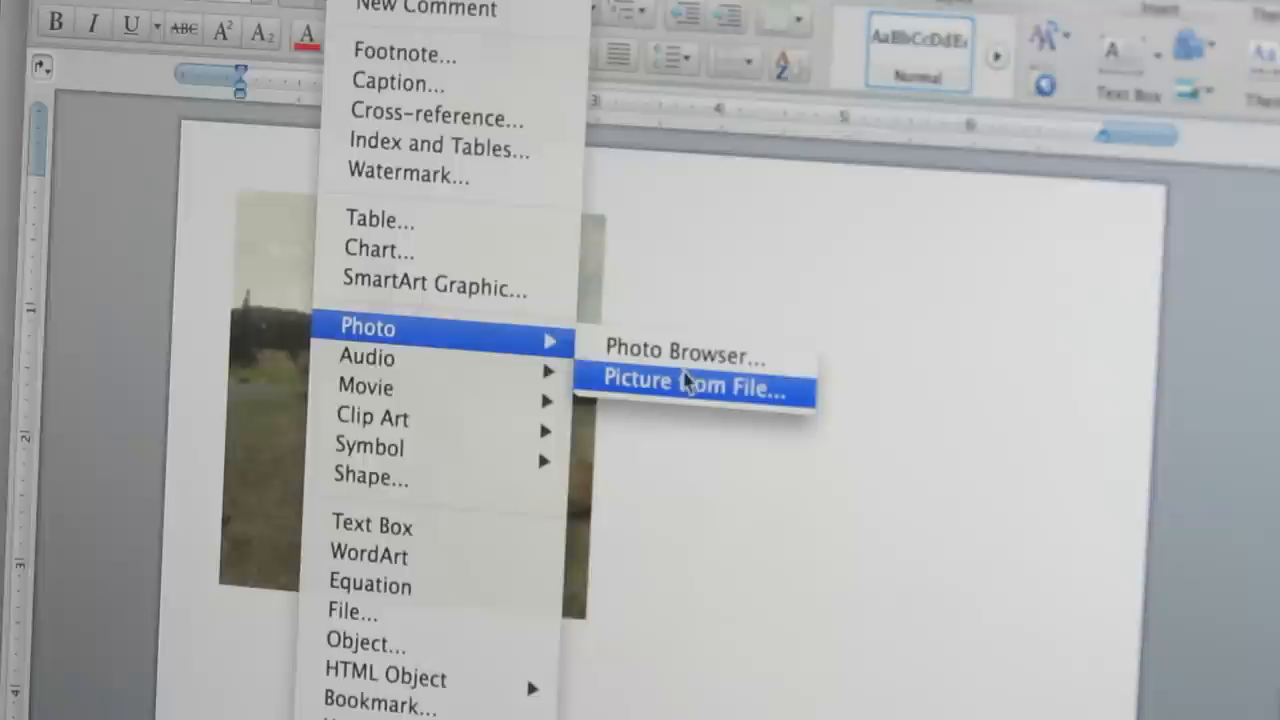
Step: Insert the next photo from file beside the square picture
{"action": "left_click", "coordinate": [705, 382]}
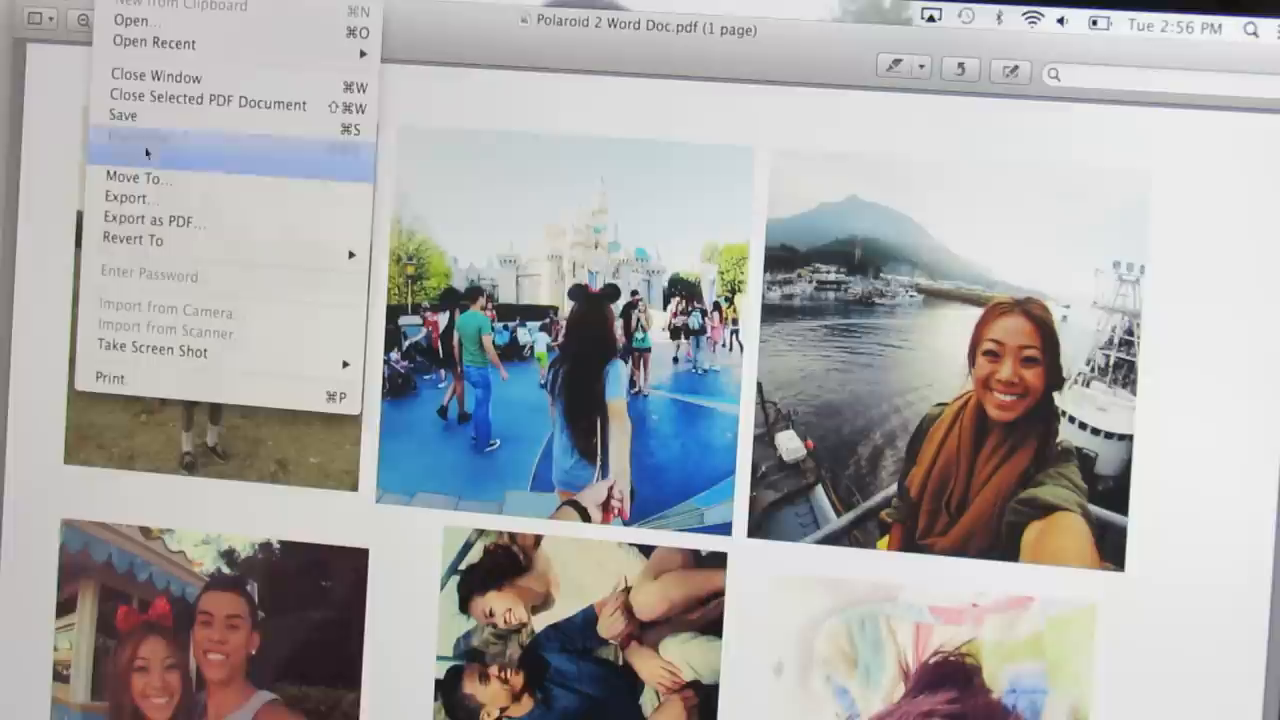
Step: Open the export settings for the collage PDF in Preview
{"action": "left_click", "coordinate": [140, 197]}
{"action": "type", "text": "Polaroid 2 Final JPEG"}
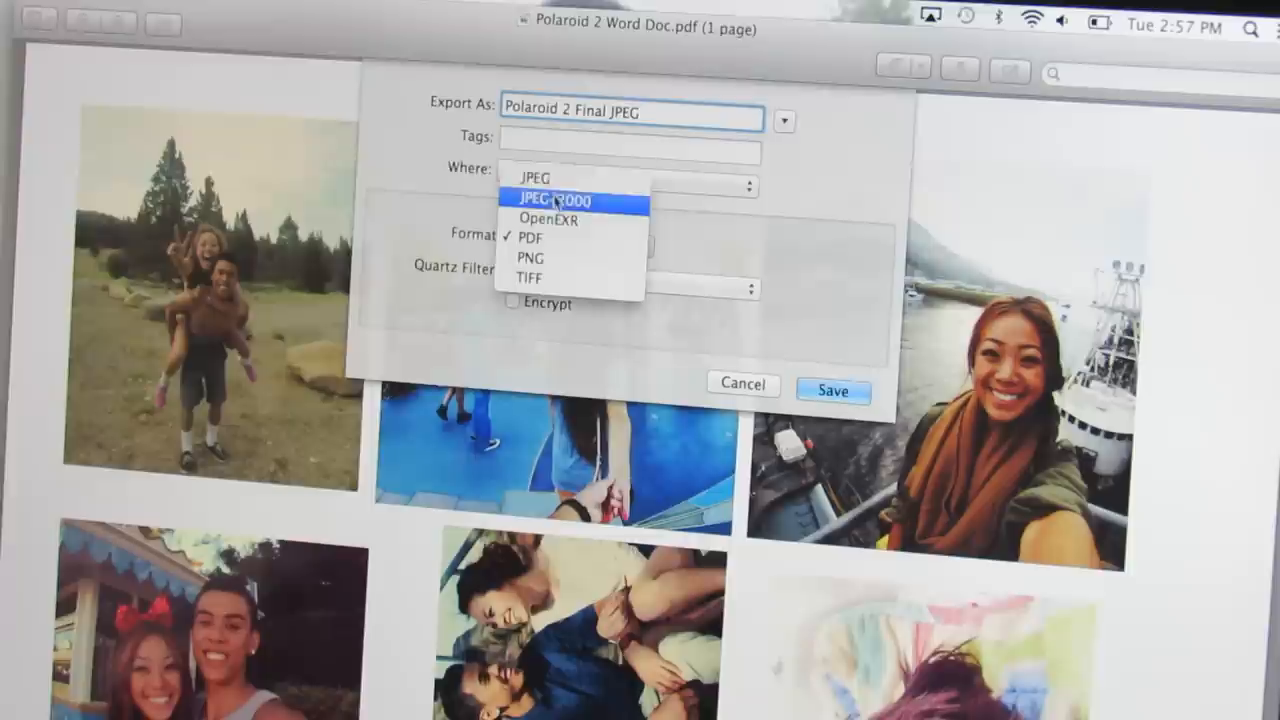